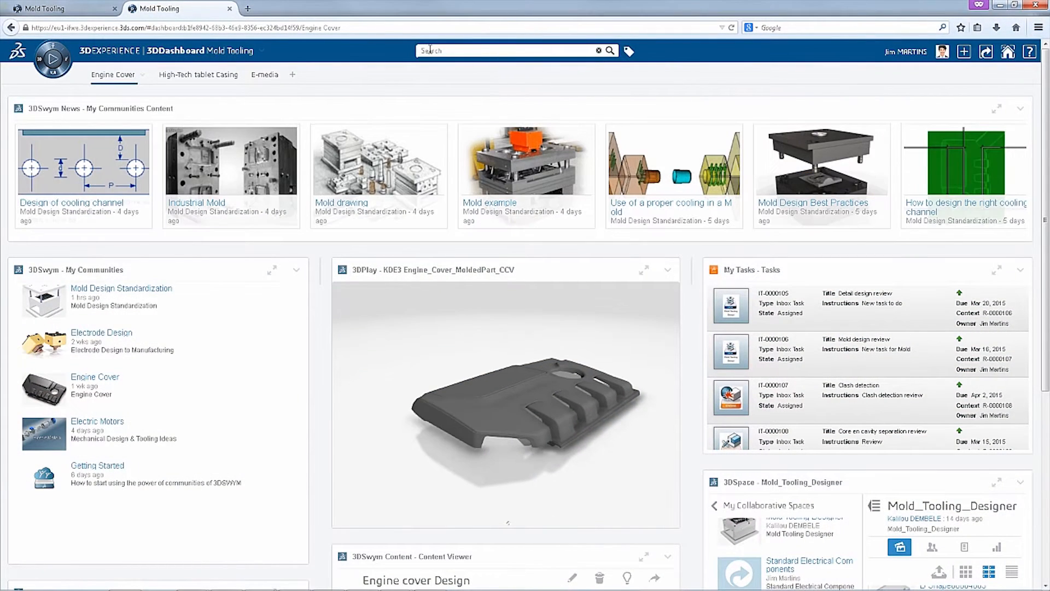
# - Search the dashboard for Mold_Concept and show its 6WTags tag filters
pyautogui.write('Mold_Concept')
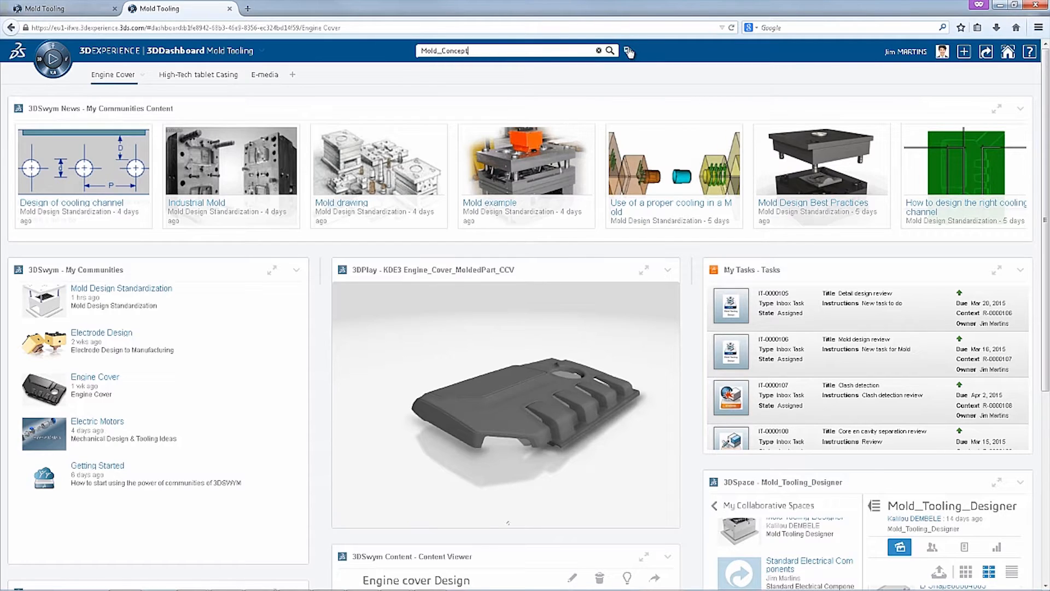
pyautogui.click(628, 51)
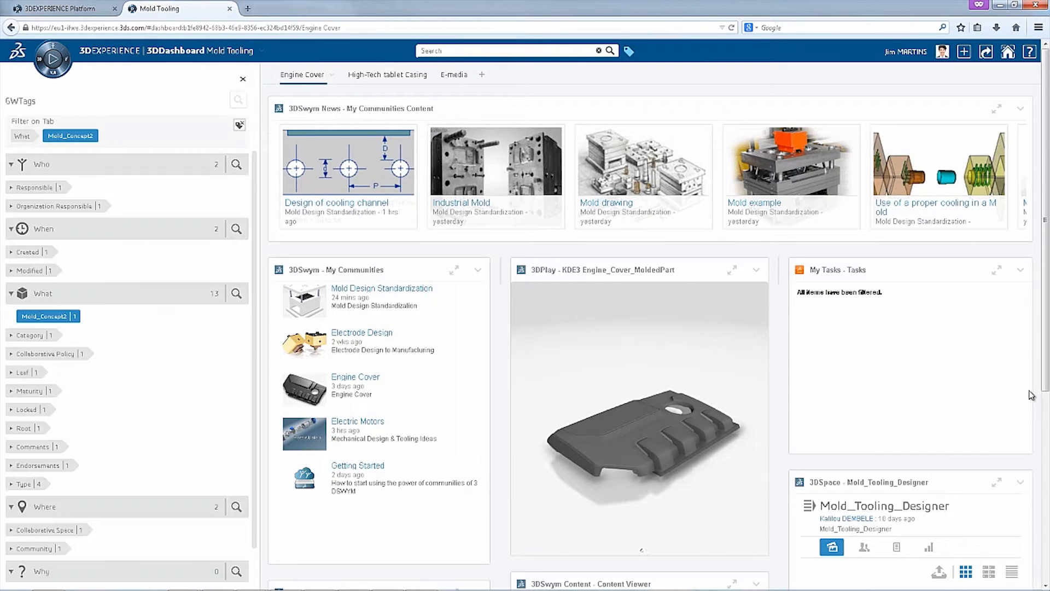
# - Scroll down to the 3DSpace widget, then pick an app from the compass launcher
pyautogui.scroll(-3)
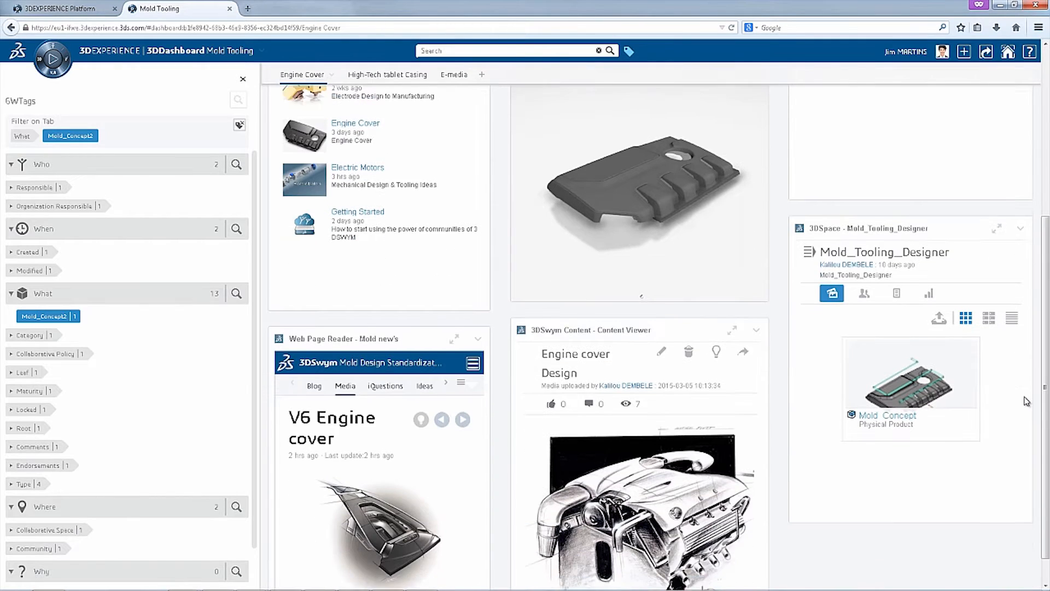
pyautogui.scroll(-3)
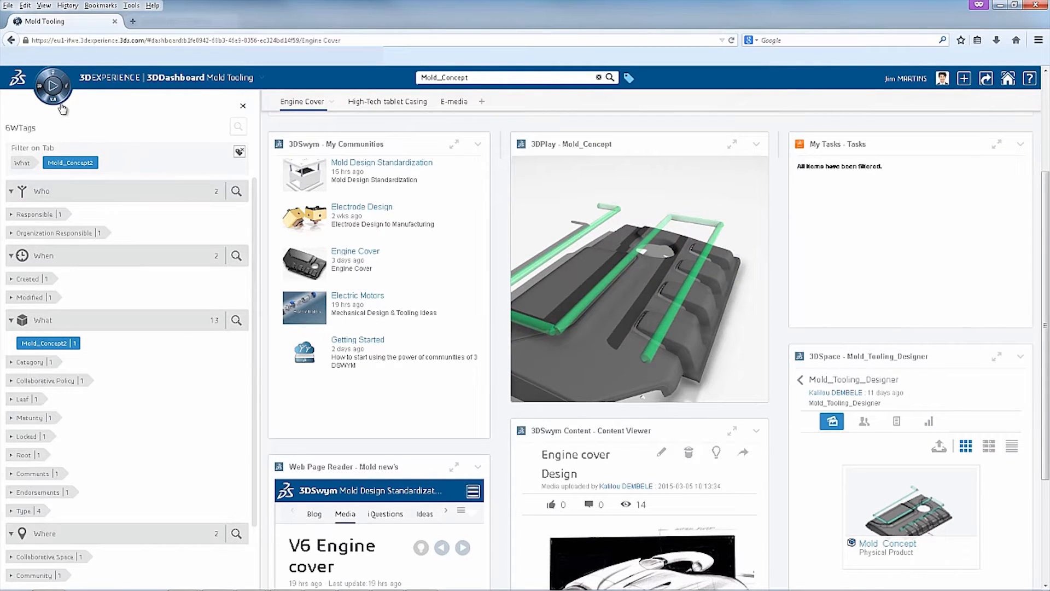
pyautogui.click(243, 105)
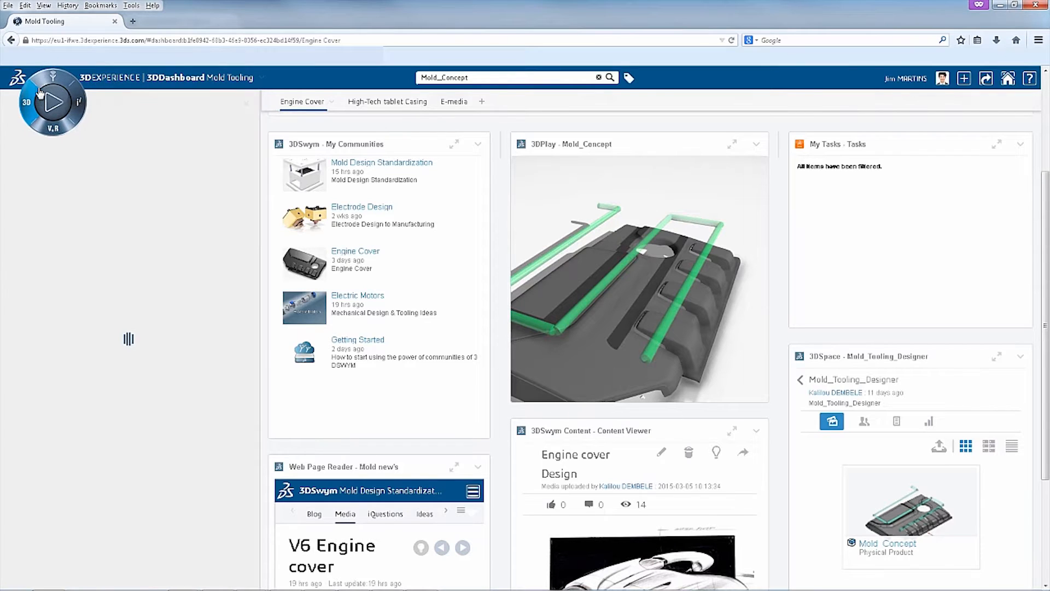
pyautogui.click(52, 101)
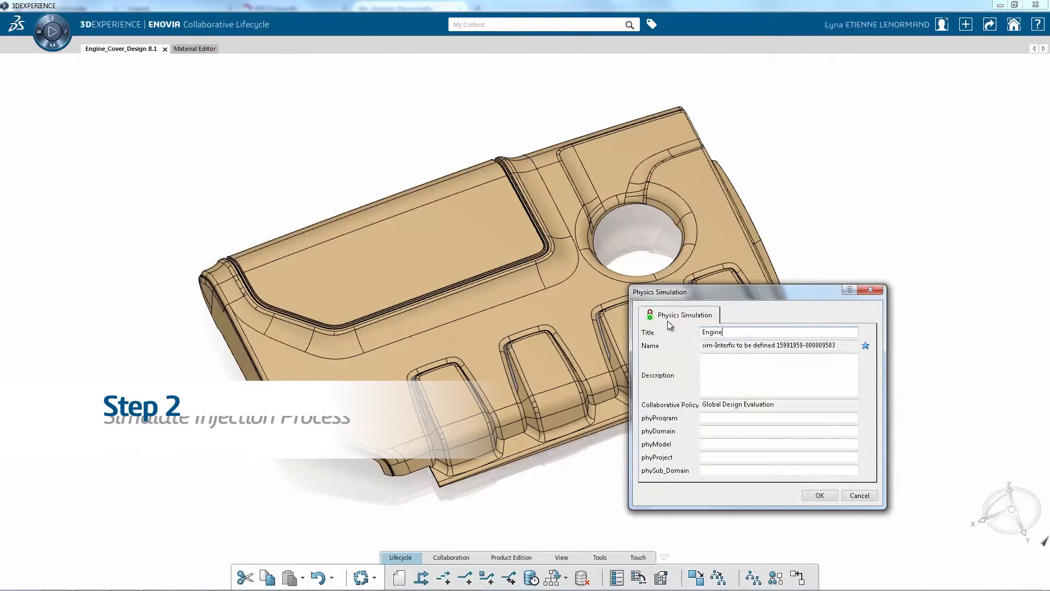
# - Title the physics simulation Engine_Cover_Design_B_Injection and confirm with OK
pyautogui.click(818, 495)
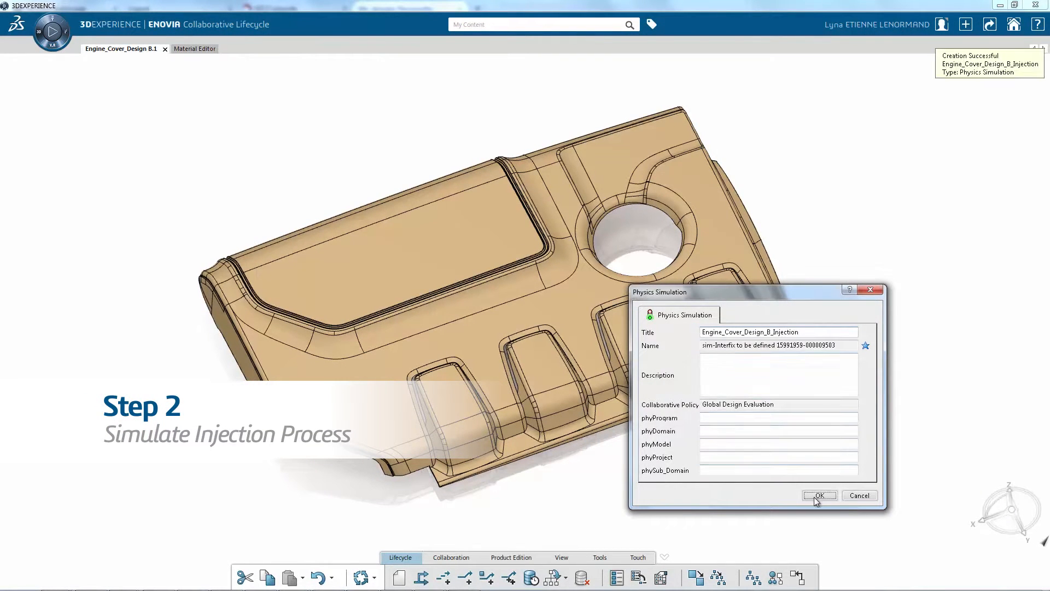
pyautogui.click(818, 495)
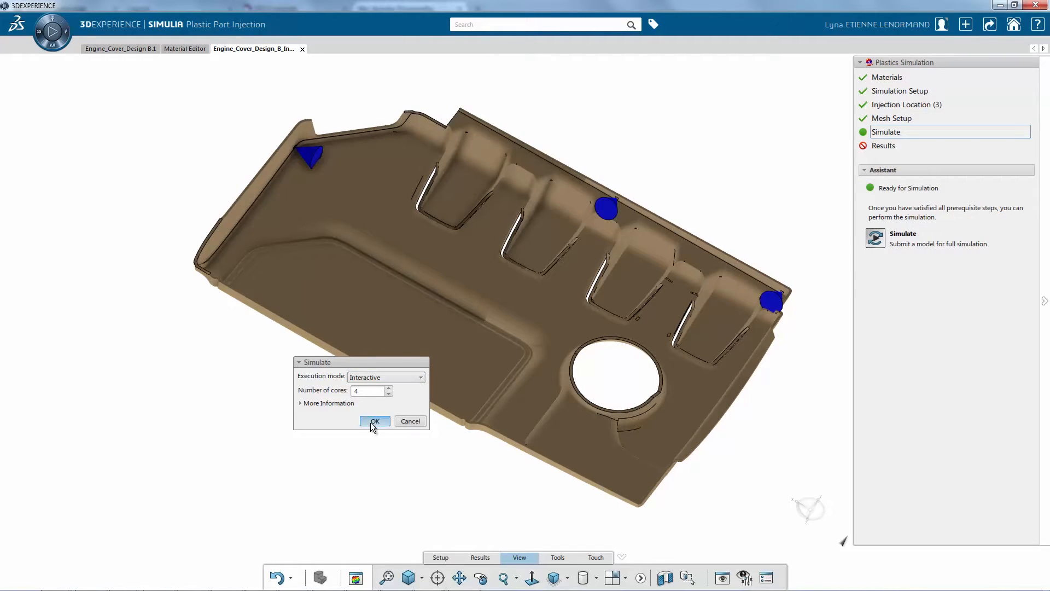
# - Start the Simulate command in the Plastics Simulation assistant
pyautogui.click(374, 420)
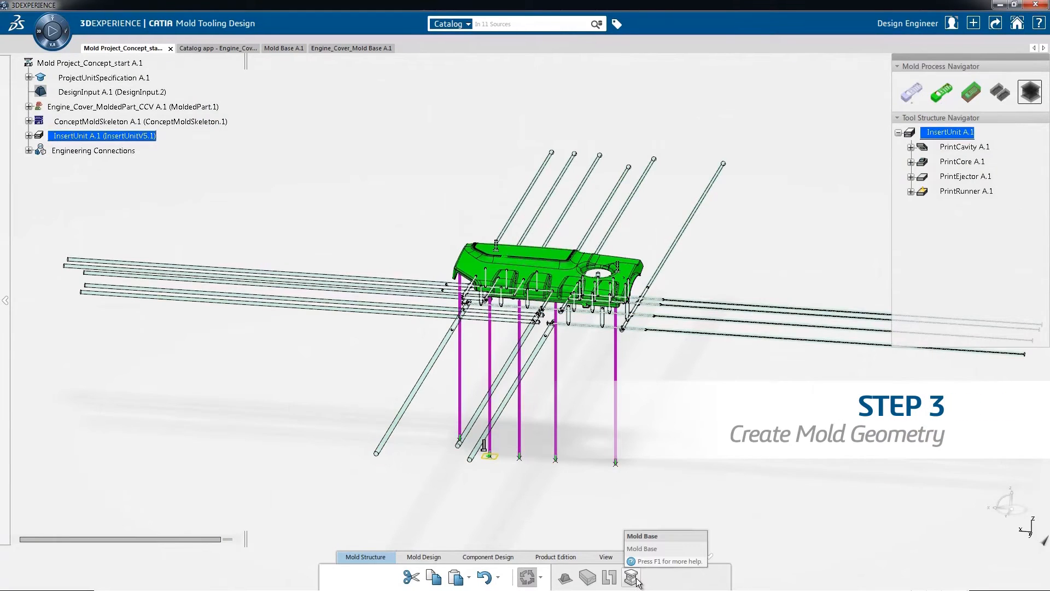
# - Launch the Mold Base command to browse mold bases for the insert unit
pyautogui.click(630, 576)
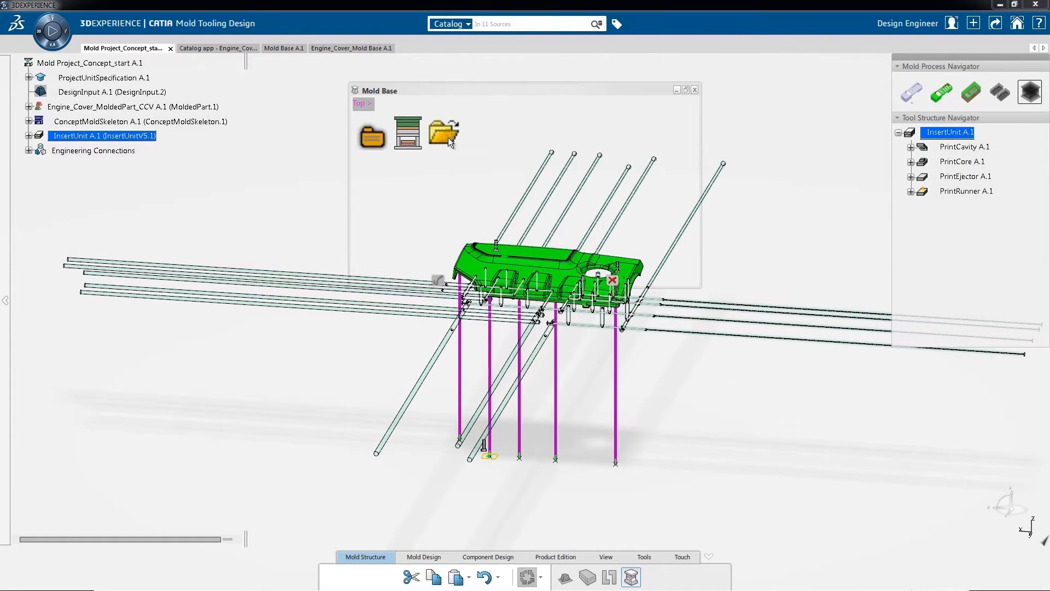
pyautogui.moveTo(444, 131)
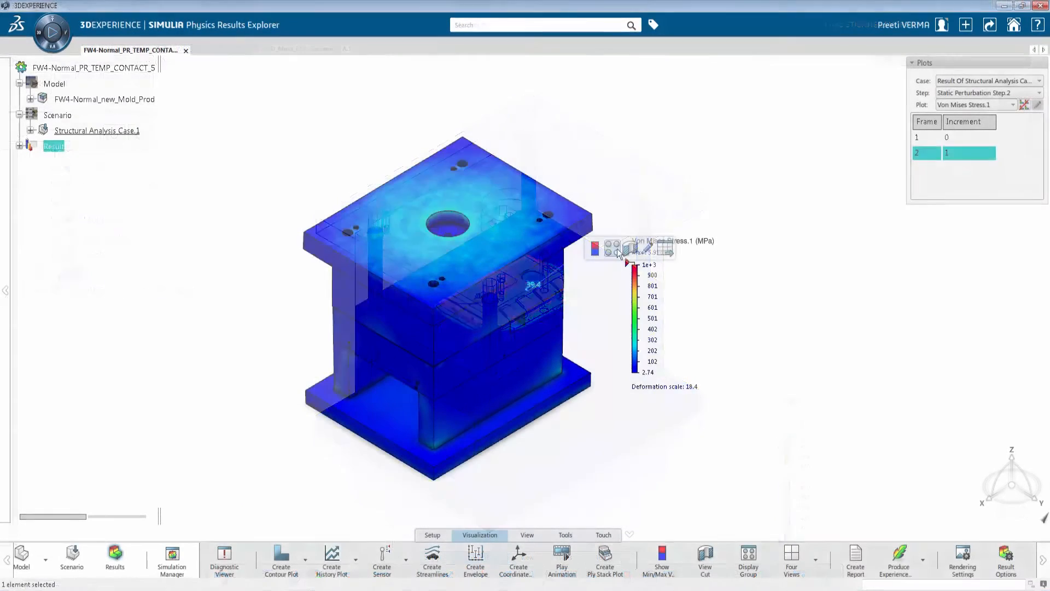
# - Create a display group showing only the Core_bottom part
pyautogui.click(748, 559)
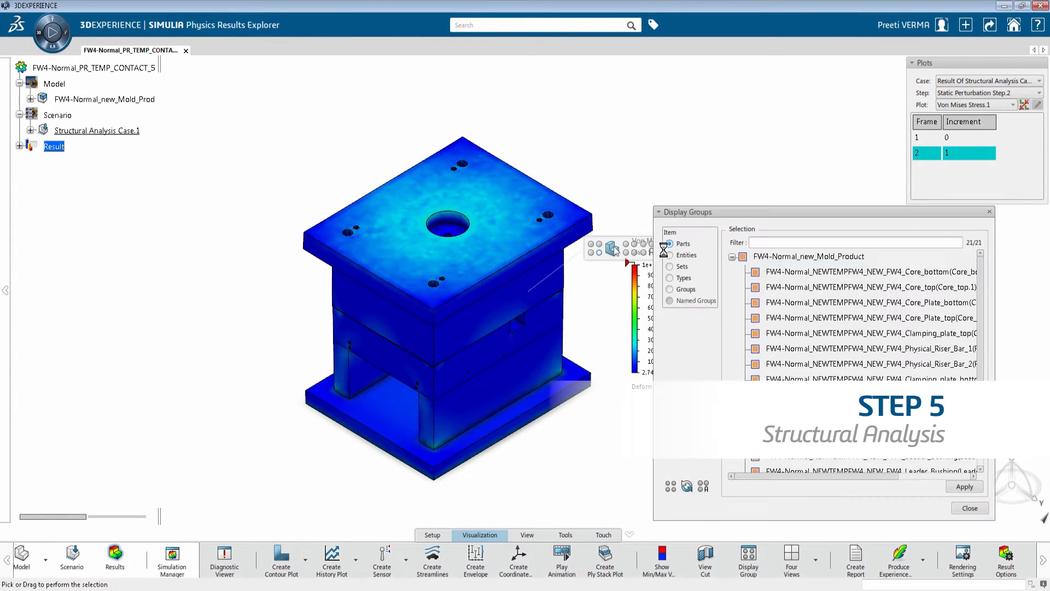
pyautogui.click(739, 256)
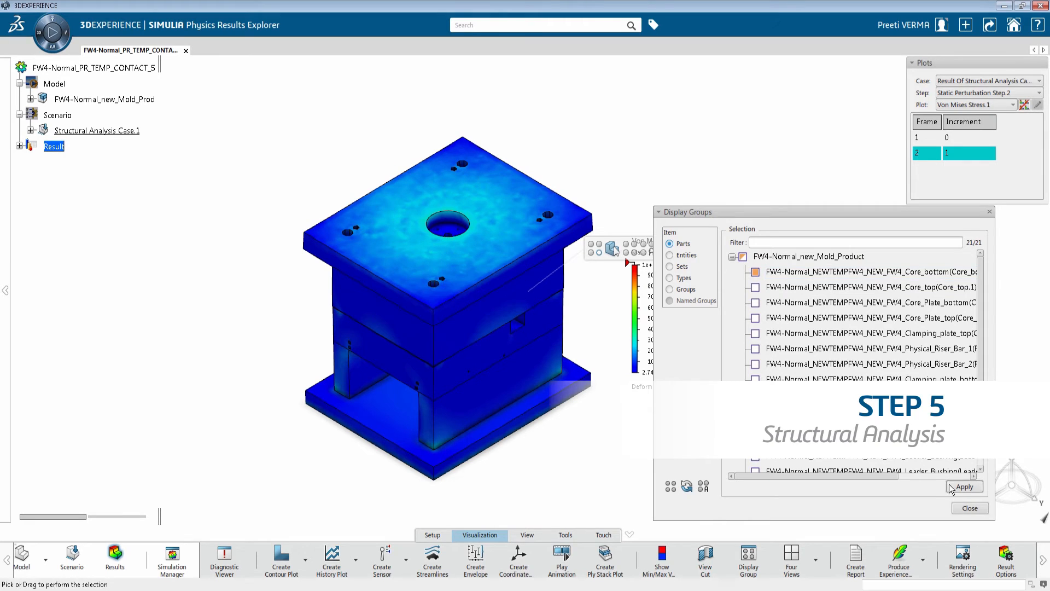